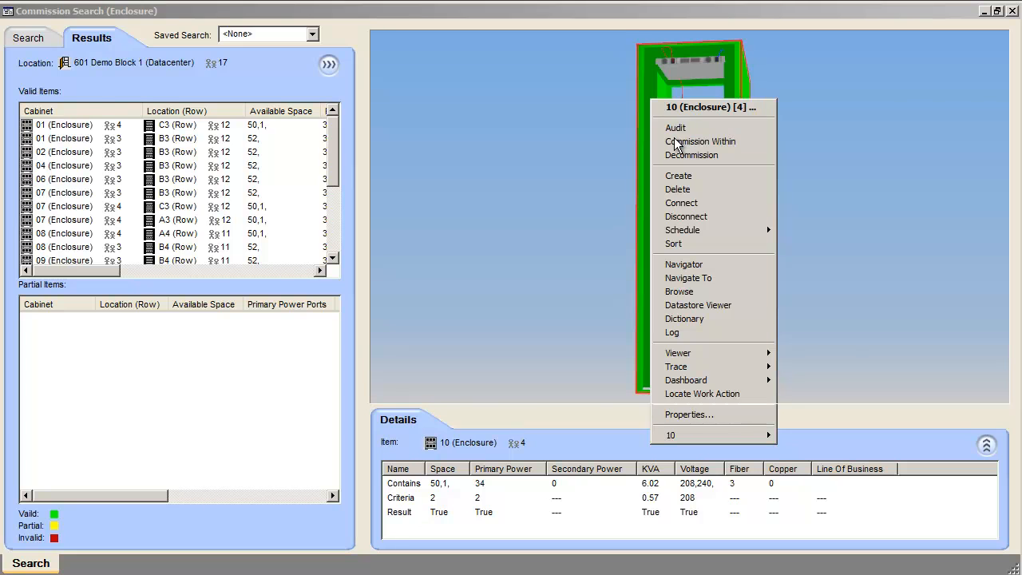
Start a Commission Within order on enclosure 10 from the 3D view.
{"action": "left_click", "coordinate": [700, 141]}
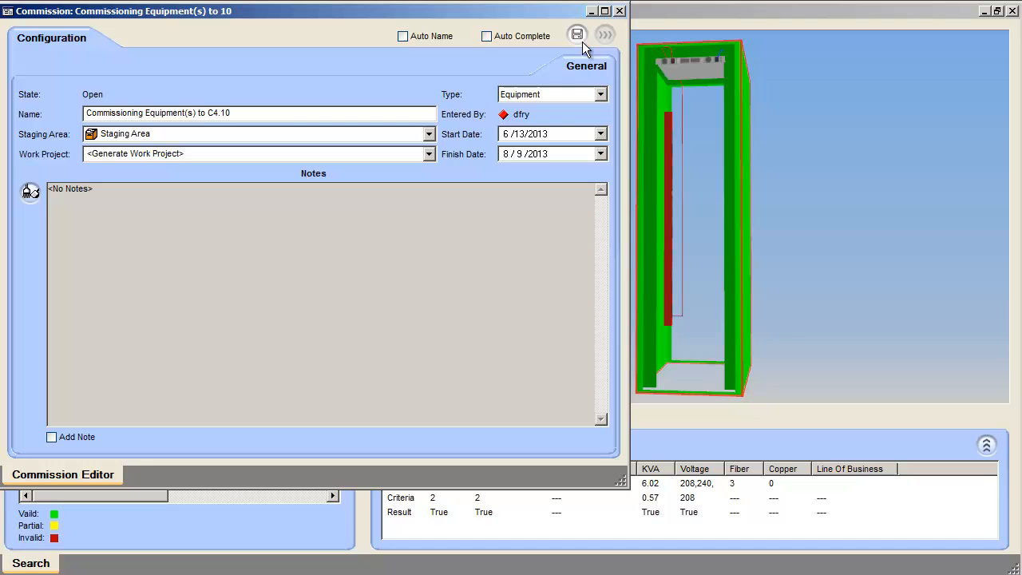
Choose a Server class equipment, the Dell PowerEdge r710, and review its specifications.
{"action": "left_click", "coordinate": [130, 38]}
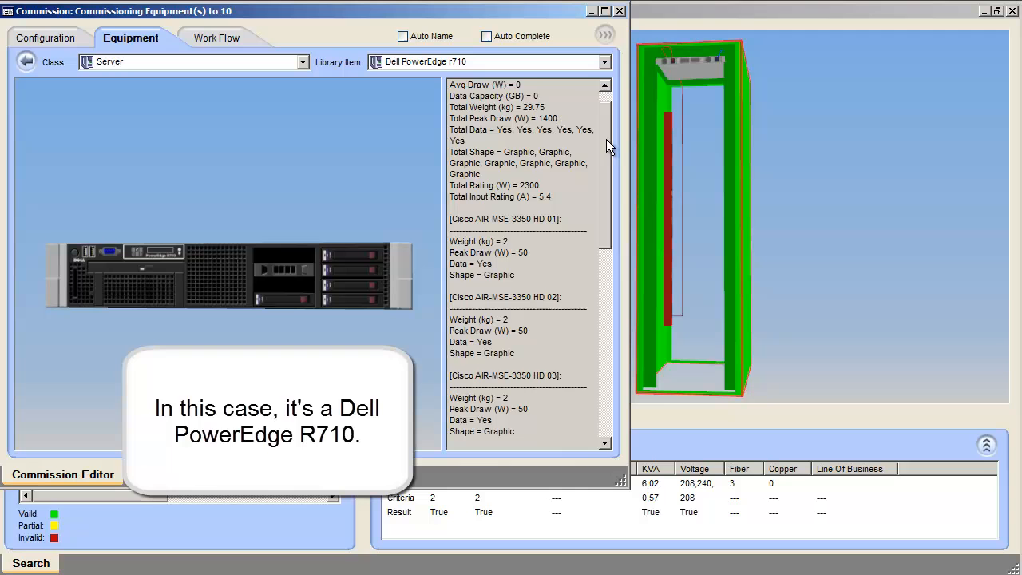
{"action": "scroll", "scroll_direction": "down", "scroll_amount": 3}
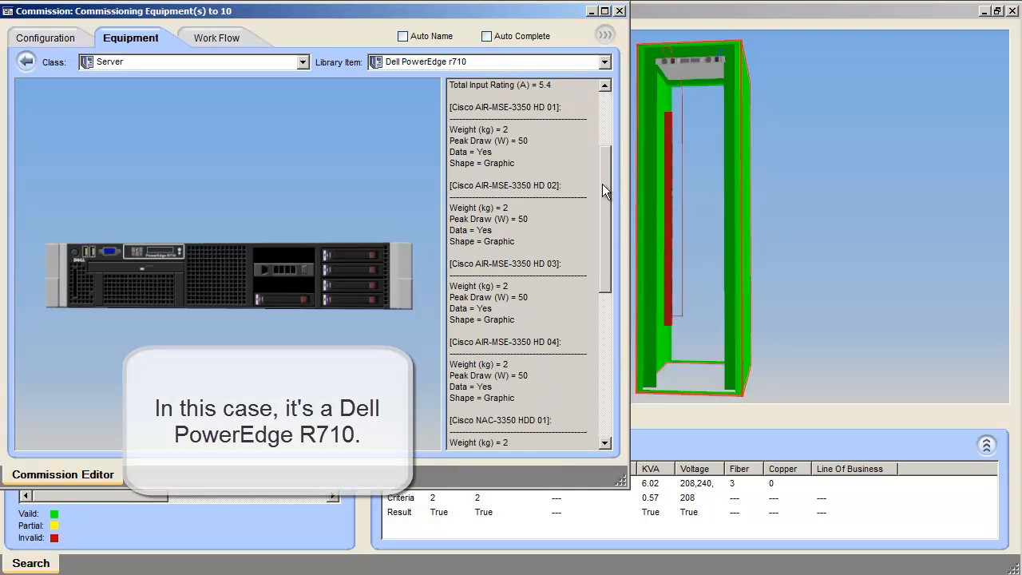
{"action": "scroll", "scroll_direction": "down", "scroll_amount": 3}
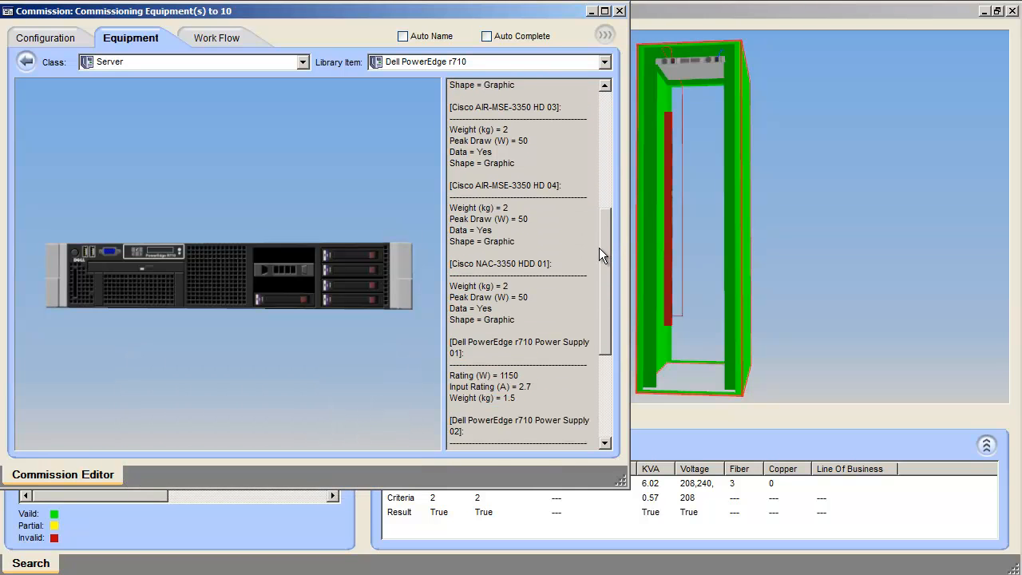
{"action": "scroll", "scroll_direction": "down", "scroll_amount": 3}
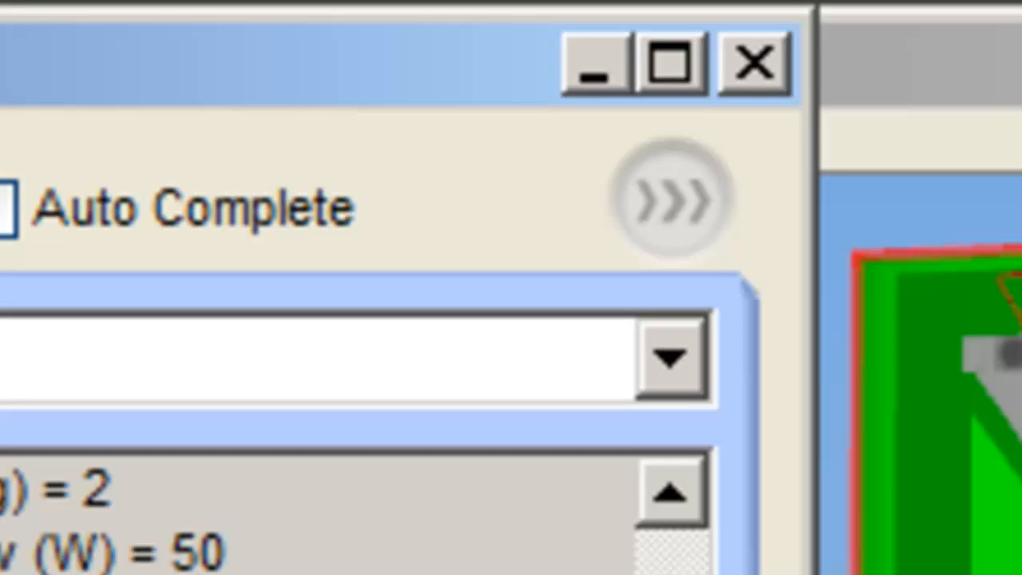
Finish the commissioning order and slide the timeline forward to preview the servers in cabinet 10.
{"action": "left_click", "coordinate": [751, 62]}
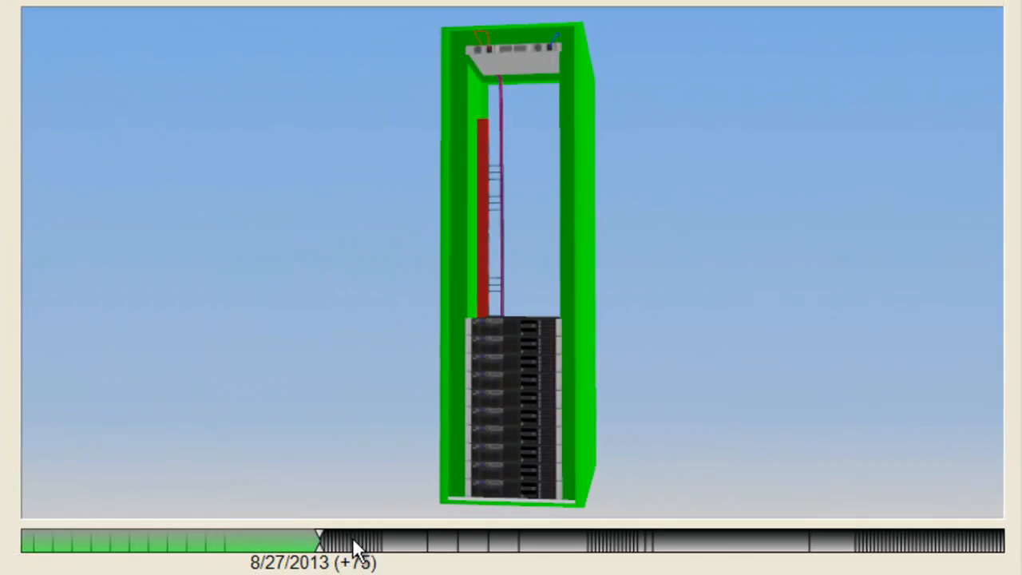
{"action": "left_click_drag", "start_coordinate": [319, 534], "coordinate": [650, 535]}
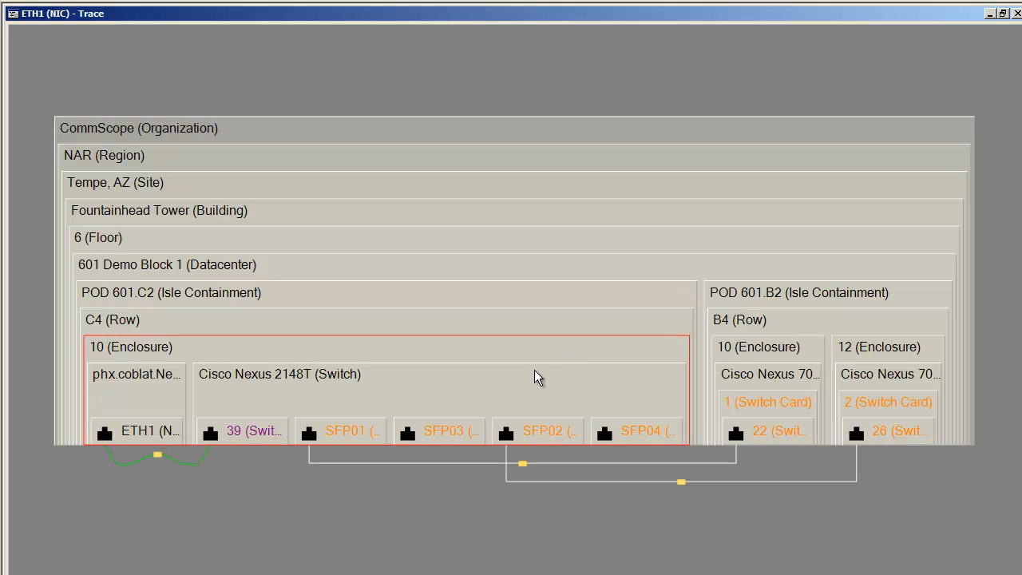
Focus the ETH1 trace on the new server to show its patch to Nexus 2148T port 39.
{"action": "left_click", "coordinate": [136, 373]}
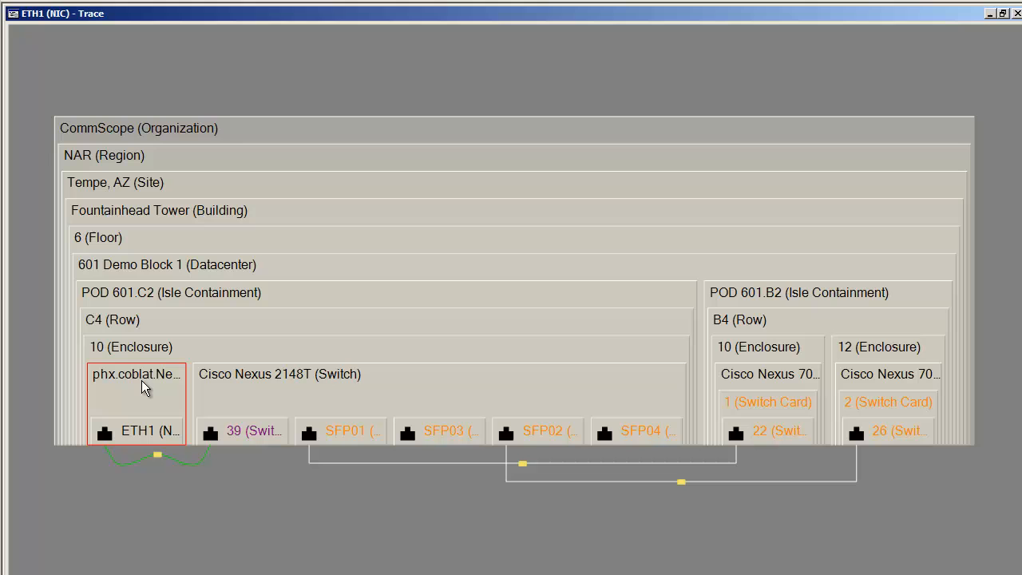
{"action": "mouse_move", "coordinate": [140, 409]}
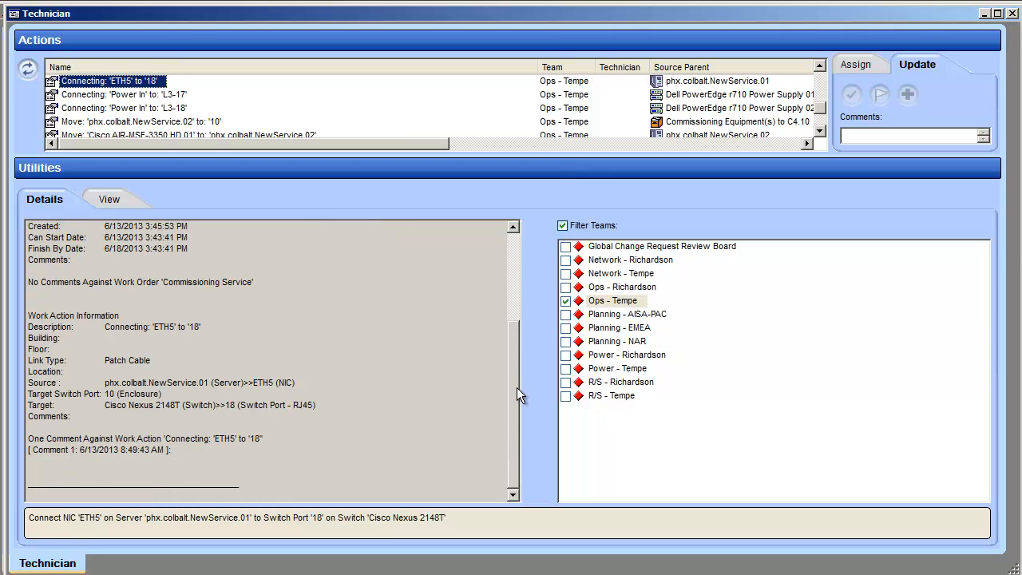
{"action": "mouse_move", "coordinate": [118, 199]}
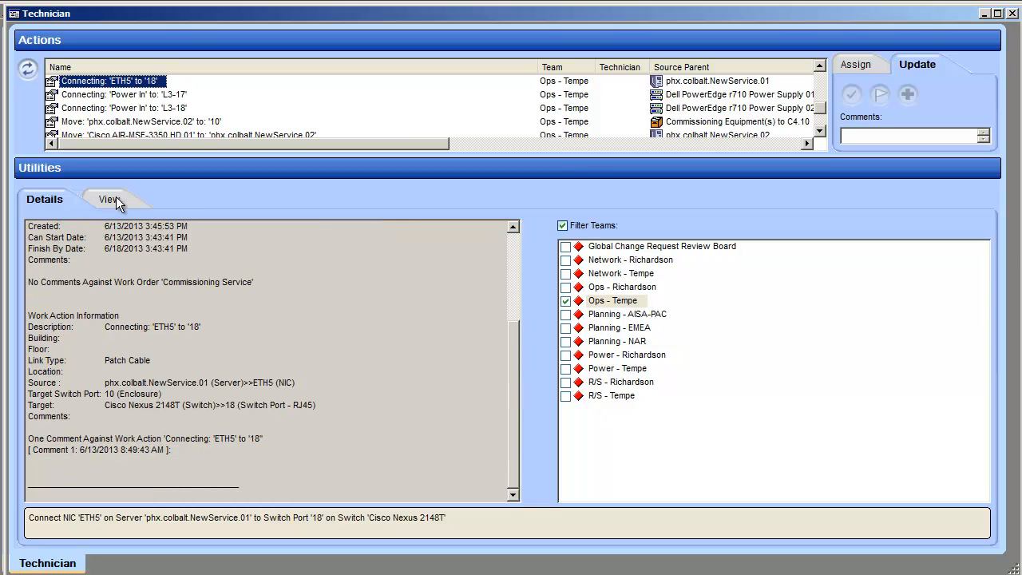
View the work action diagram for ETH1 to Nexus 2148T port 38 and its PCI card move action.
{"action": "left_click", "coordinate": [97, 198]}
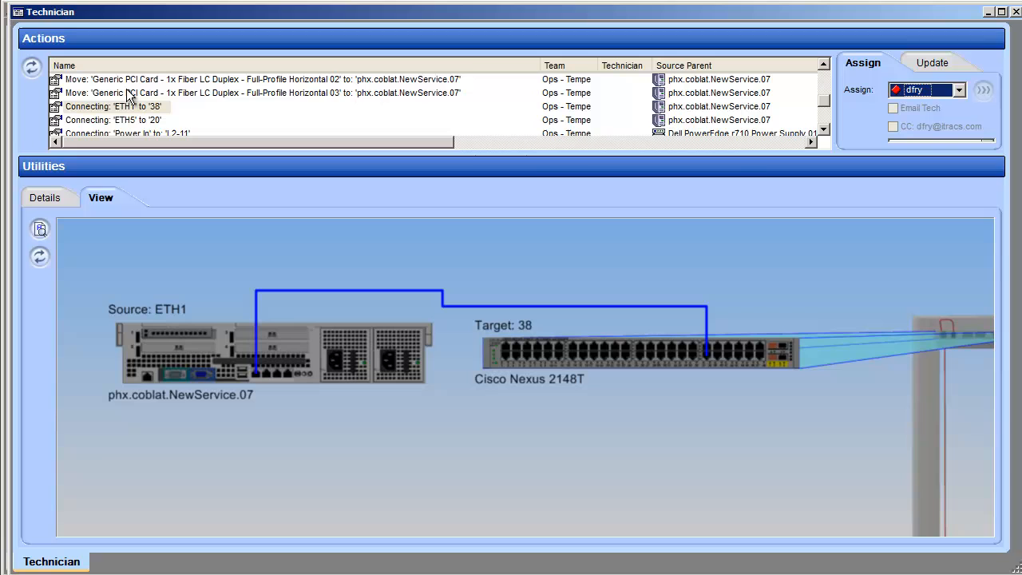
{"action": "left_click", "coordinate": [263, 79]}
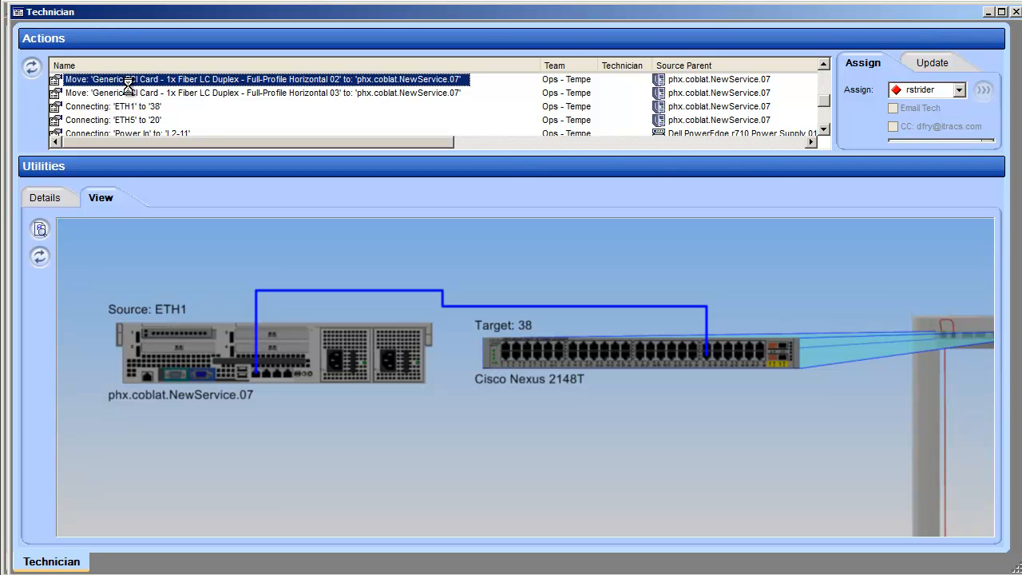